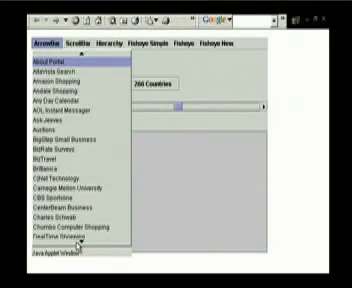
Step: Browse down the long alphabetical website list in the arrow-bar menu
scroll(down, 3)
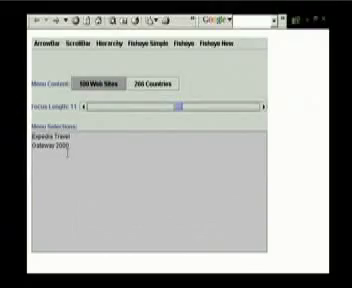
Step: Select a website from the scrollbar-style list after scrolling down through it
click(74, 40)
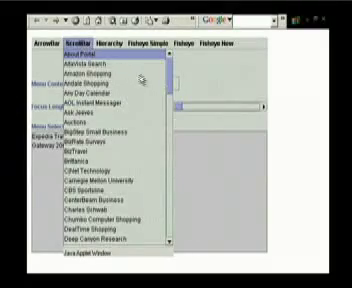
scroll(down, 3)
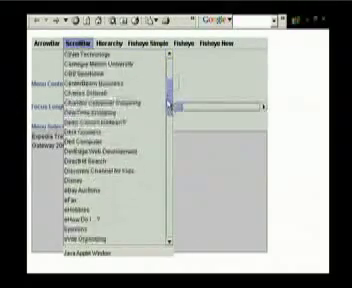
click(76, 42)
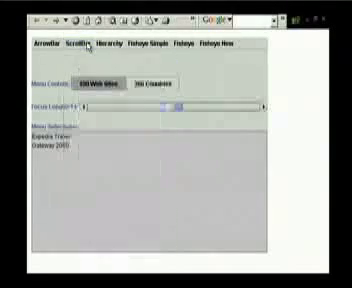